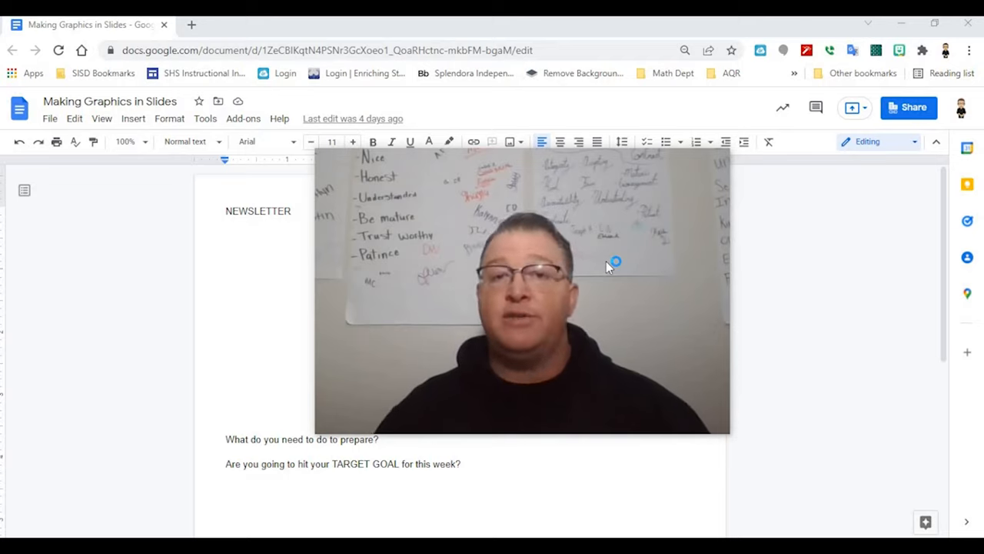
mouse_move(608, 268)
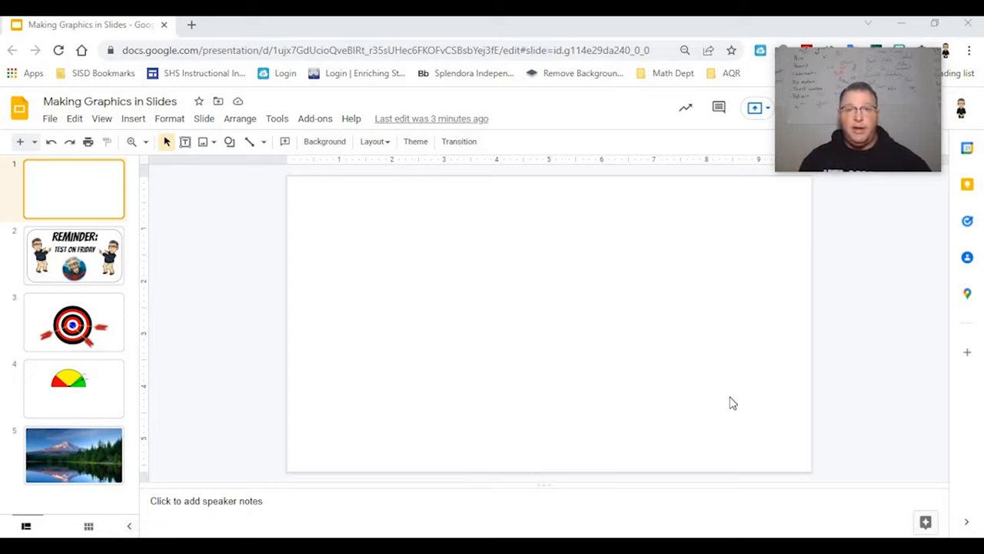
mouse_move(723, 403)
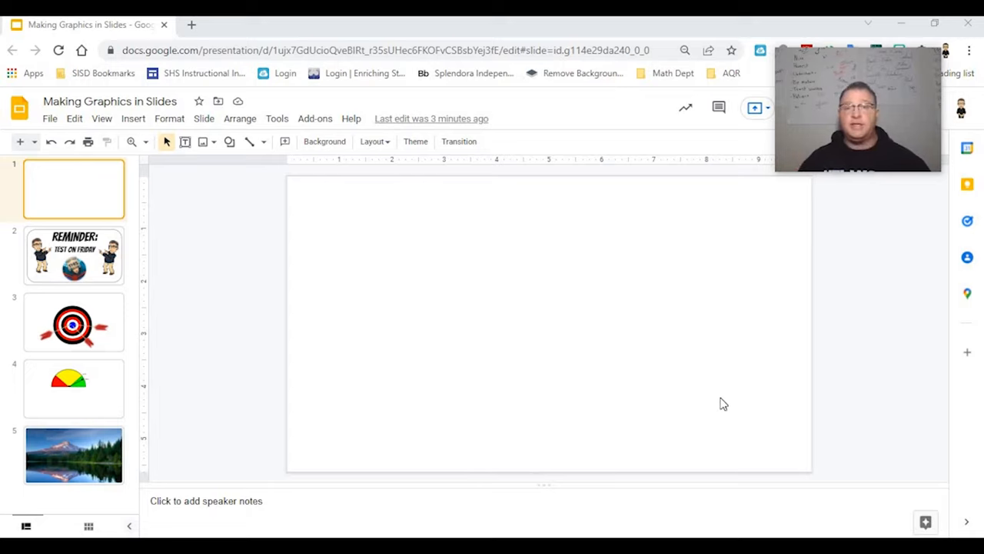
mouse_move(594, 352)
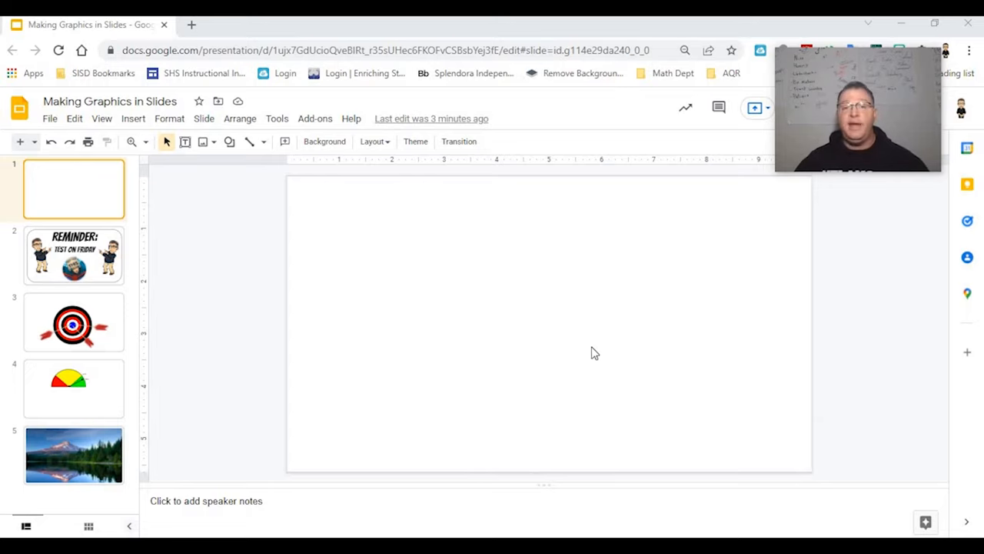
mouse_move(335, 309)
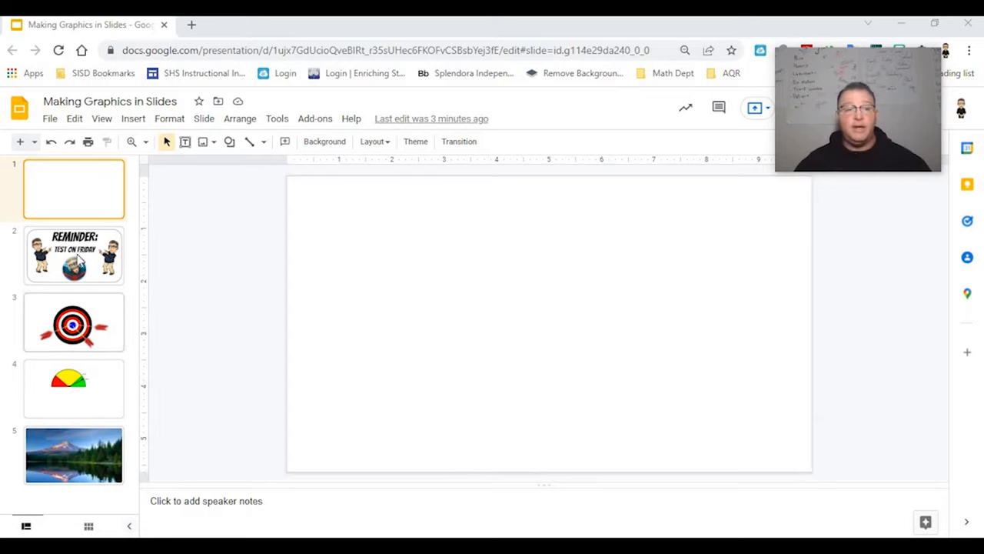
Inspect the reminder slide's title box and Bitmoji figure, then move to the target-and-arrows slide
left_click(74, 256)
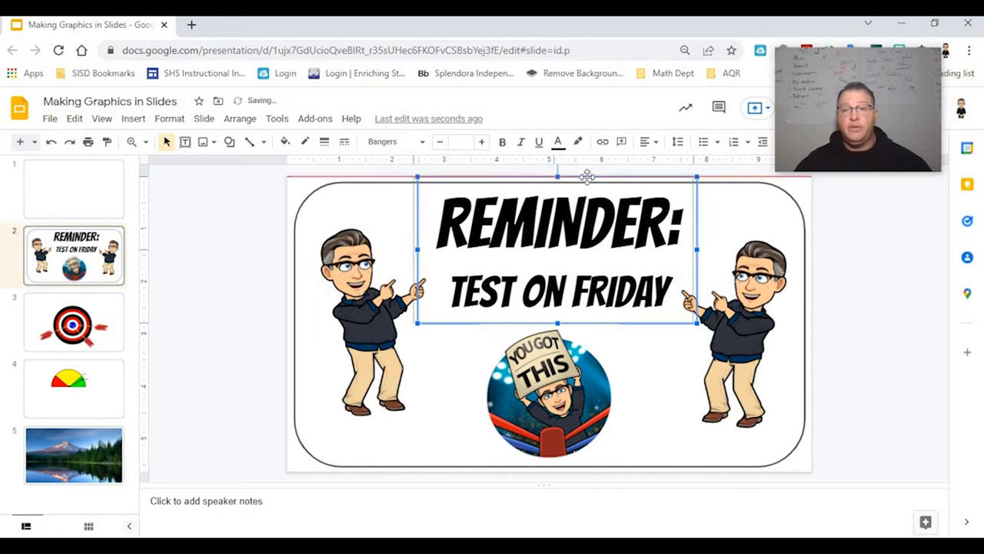
left_click_drag(587, 175, 549, 255)
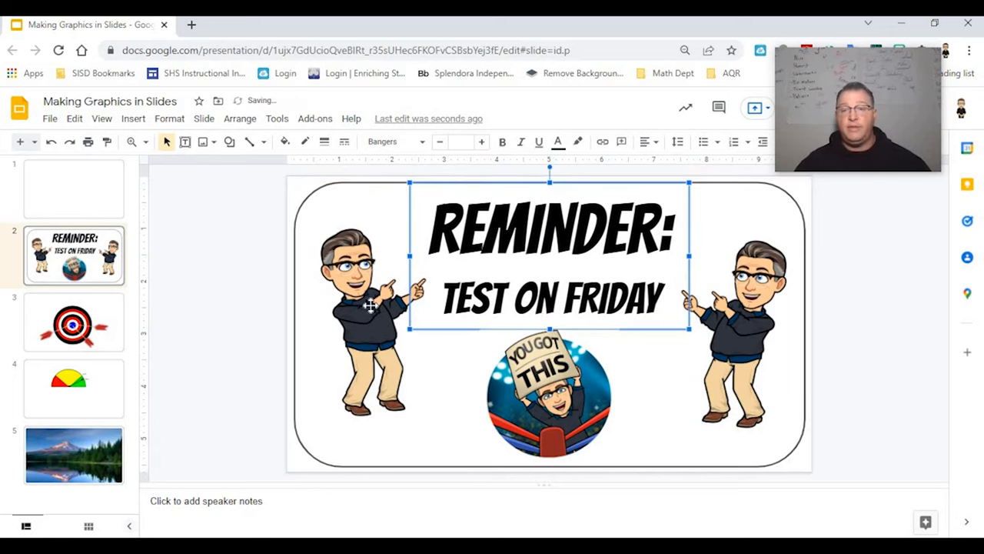
left_click(372, 307)
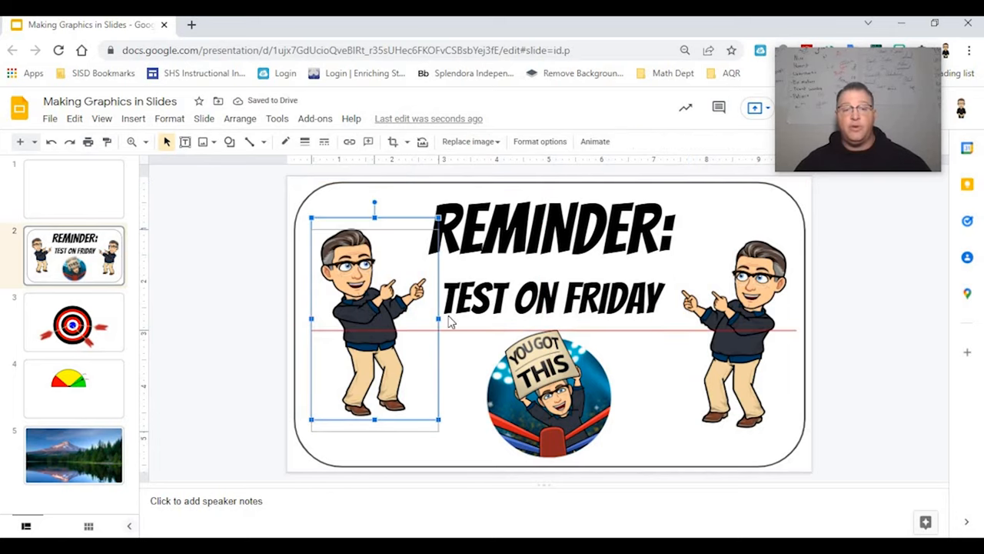
left_click(731, 323)
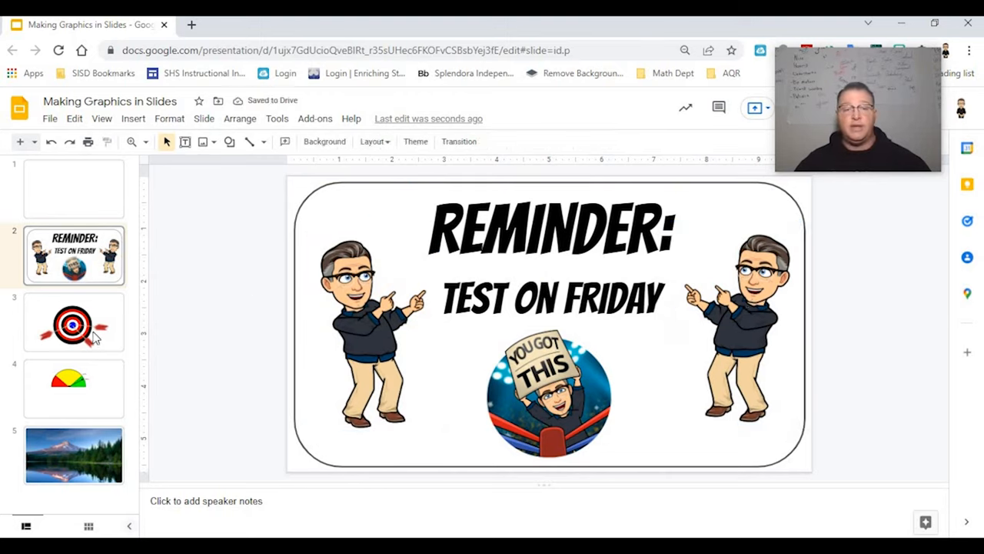
left_click(74, 323)
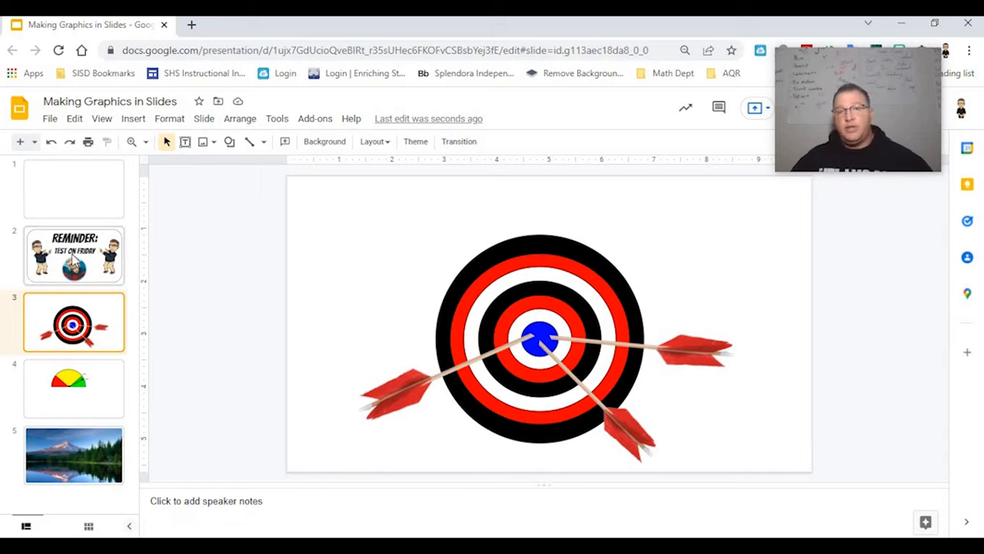
Return to the Reminder: Test on Friday slide from the filmstrip
left_click(74, 255)
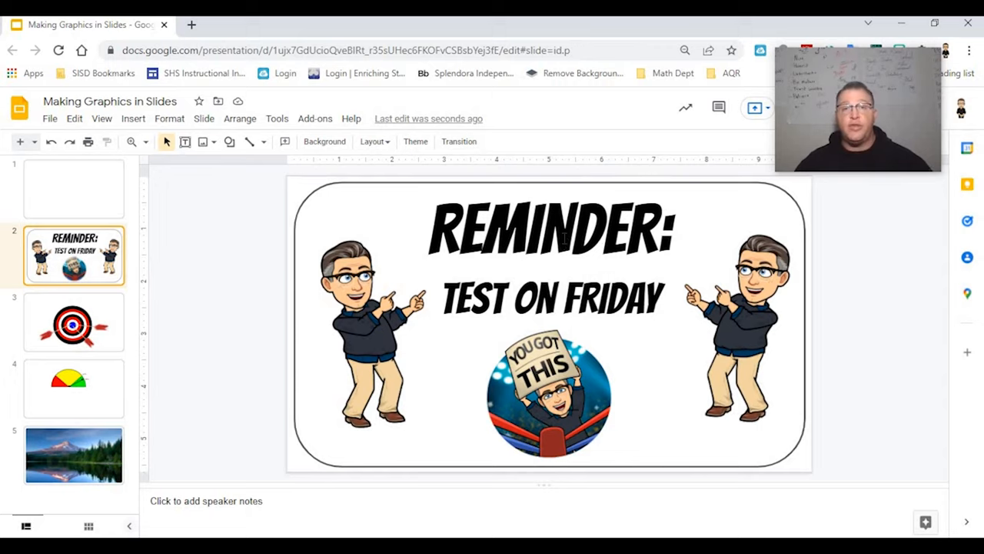
mouse_move(74, 126)
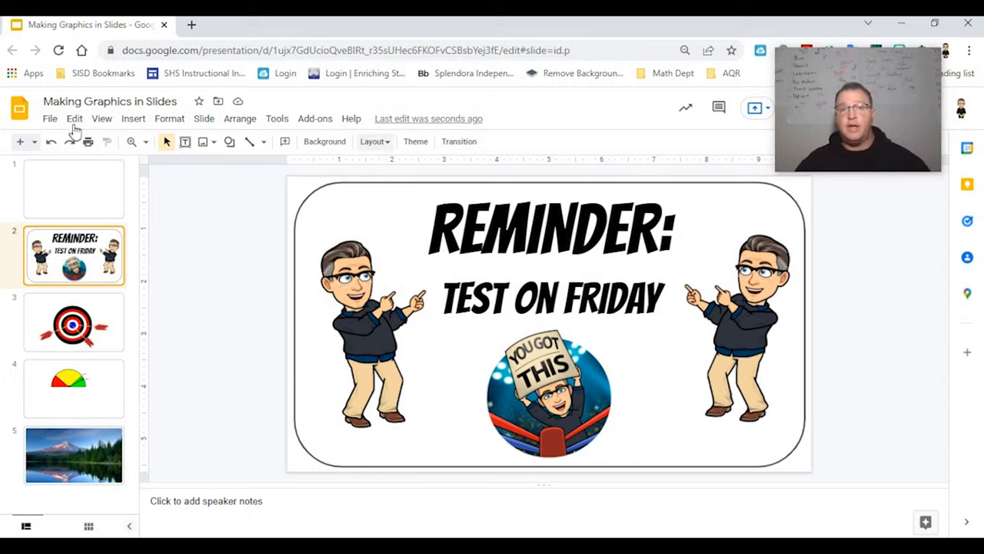
Download the current slide as a JPEG image via File > Download
left_click(50, 118)
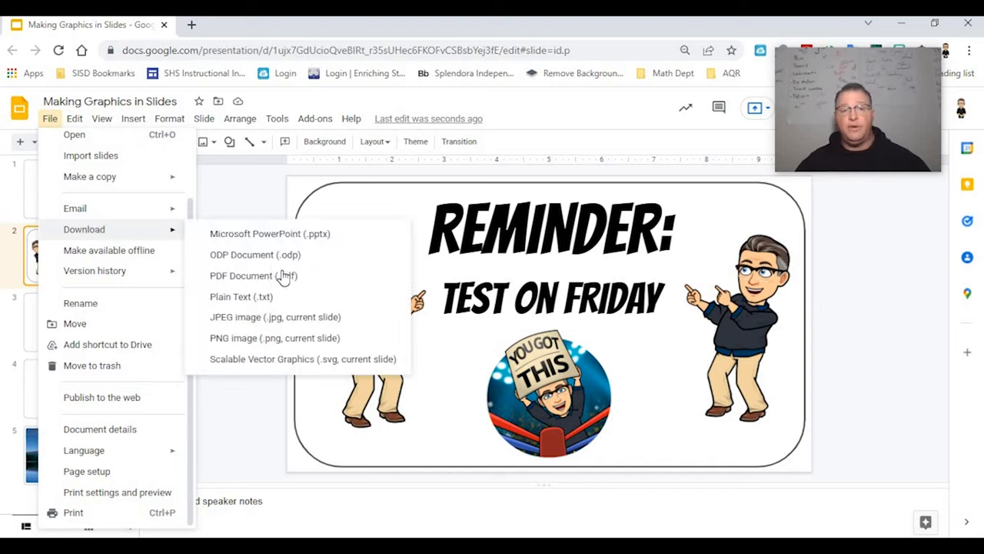
mouse_move(265, 323)
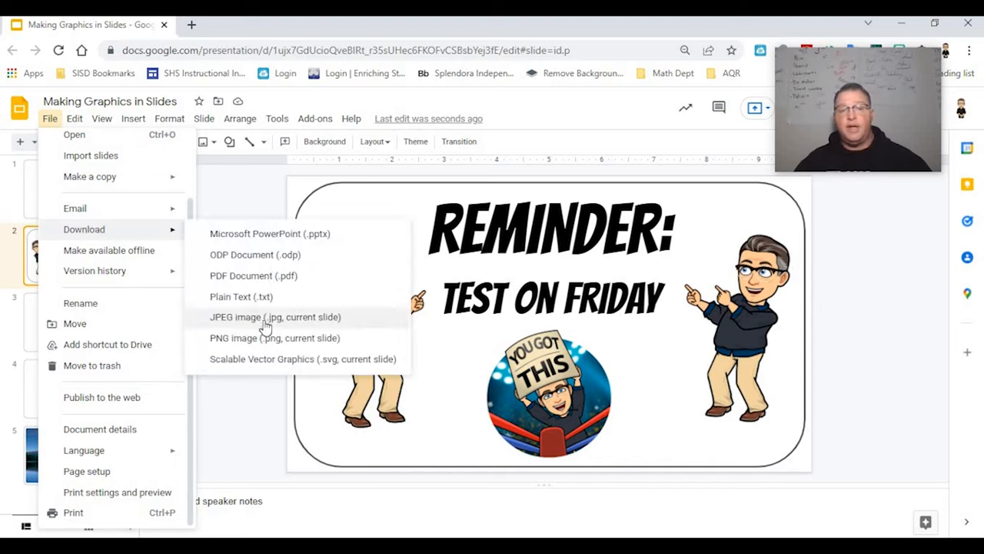
mouse_move(300, 344)
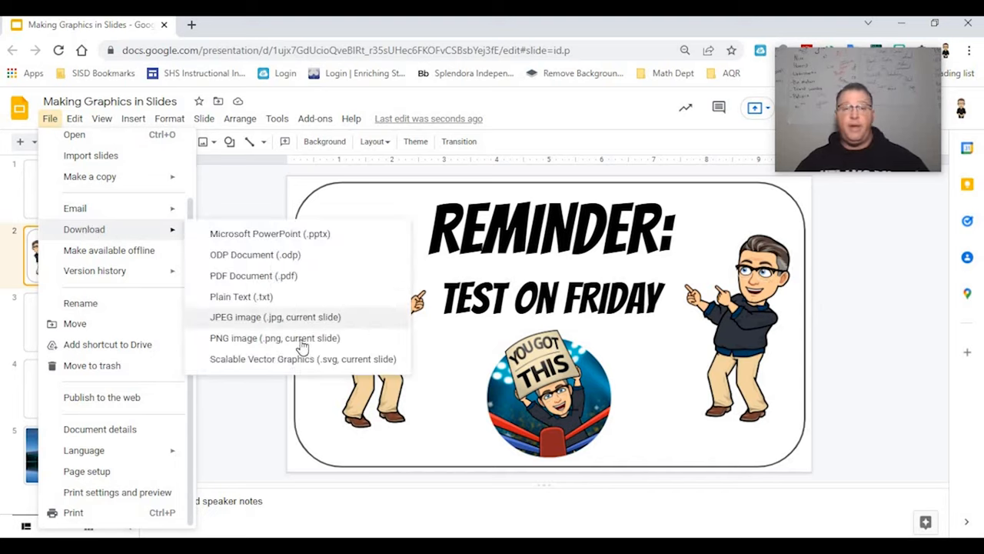
mouse_move(258, 357)
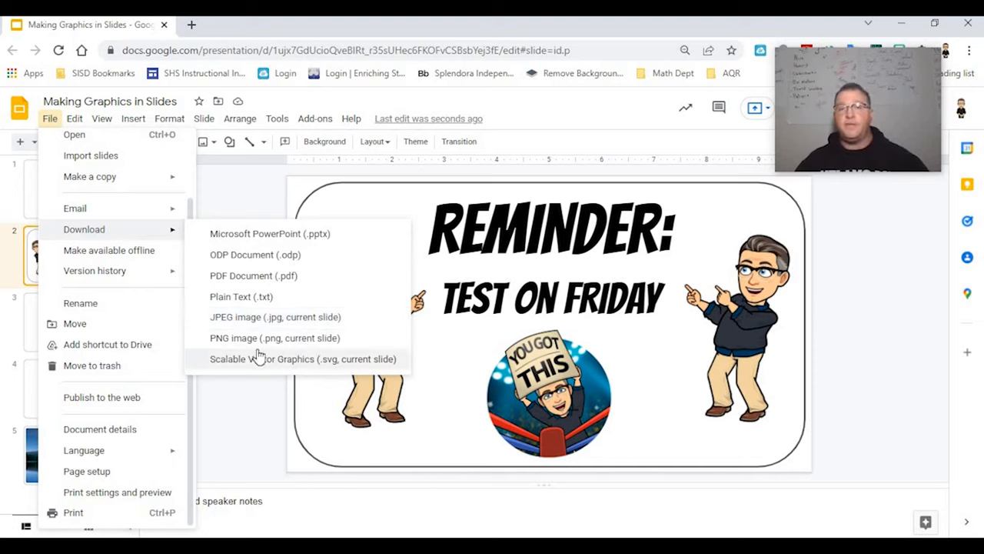
mouse_move(262, 317)
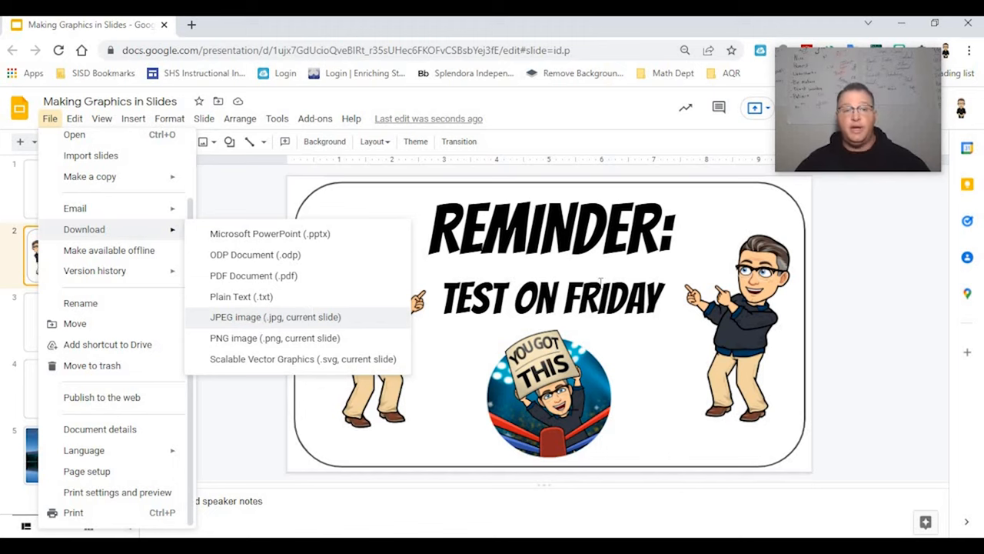
left_click(275, 317)
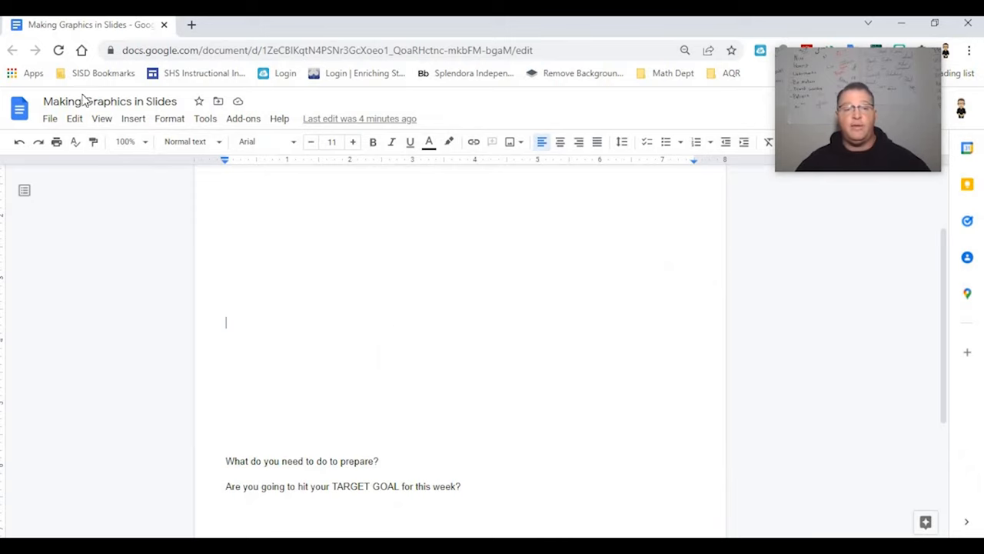
Upload the downloaded JPG into the Doc and position it below the NEWSLETTER heading
left_click(132, 119)
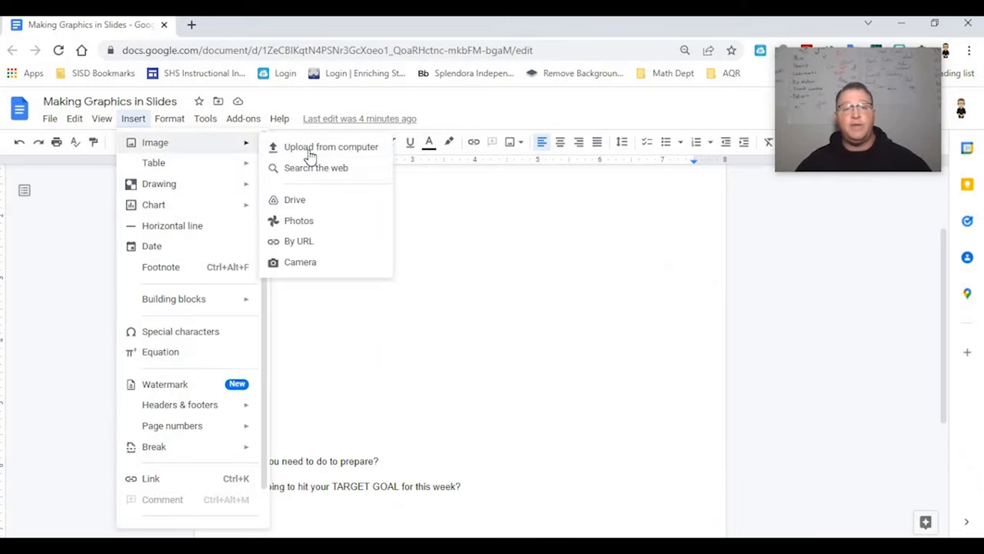
left_click(331, 148)
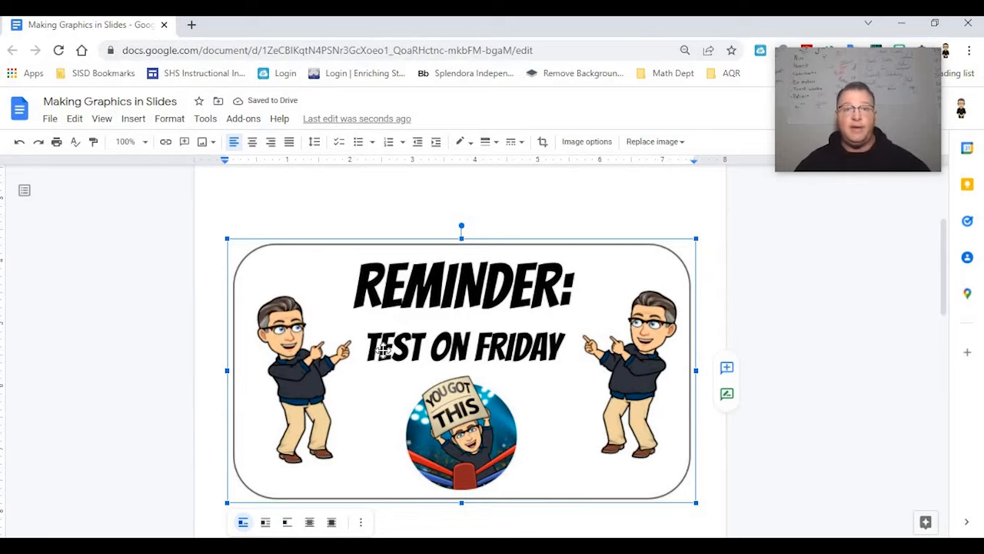
left_click_drag(461, 369, 462, 308)
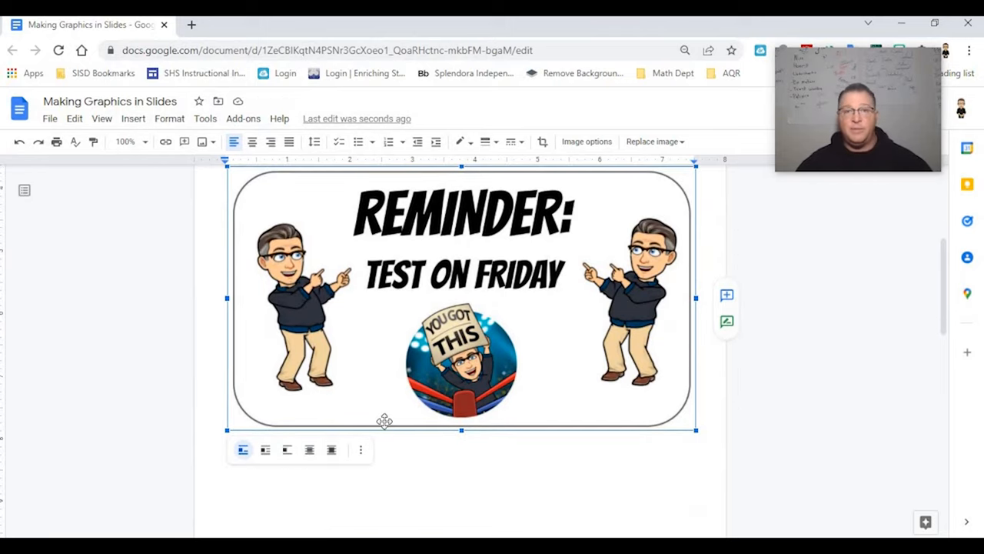
mouse_move(323, 445)
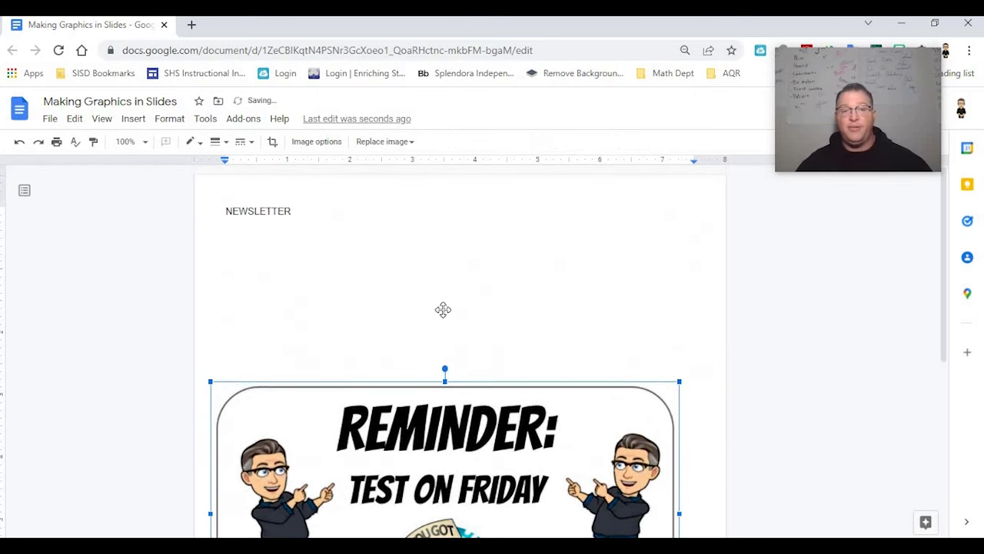
left_click_drag(445, 454, 421, 283)
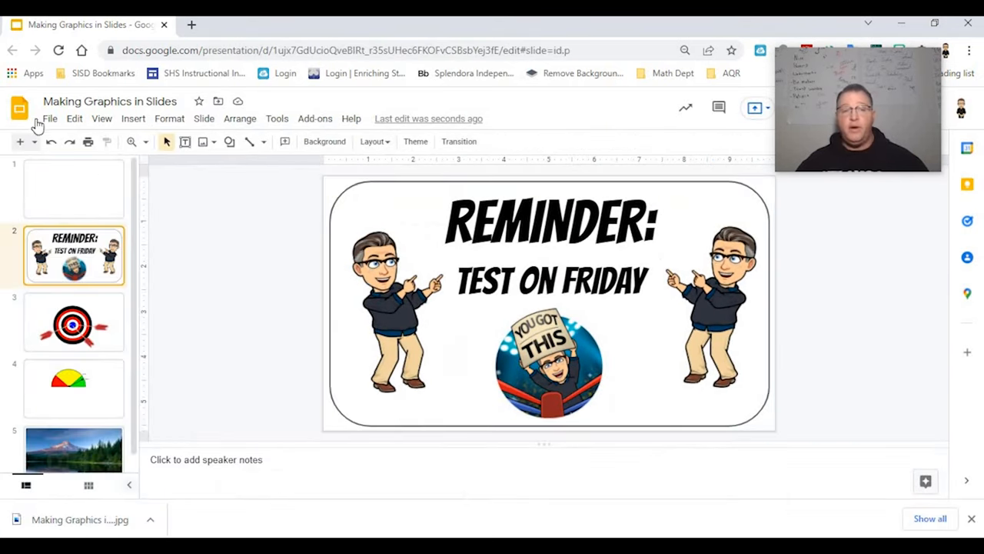
left_click(49, 119)
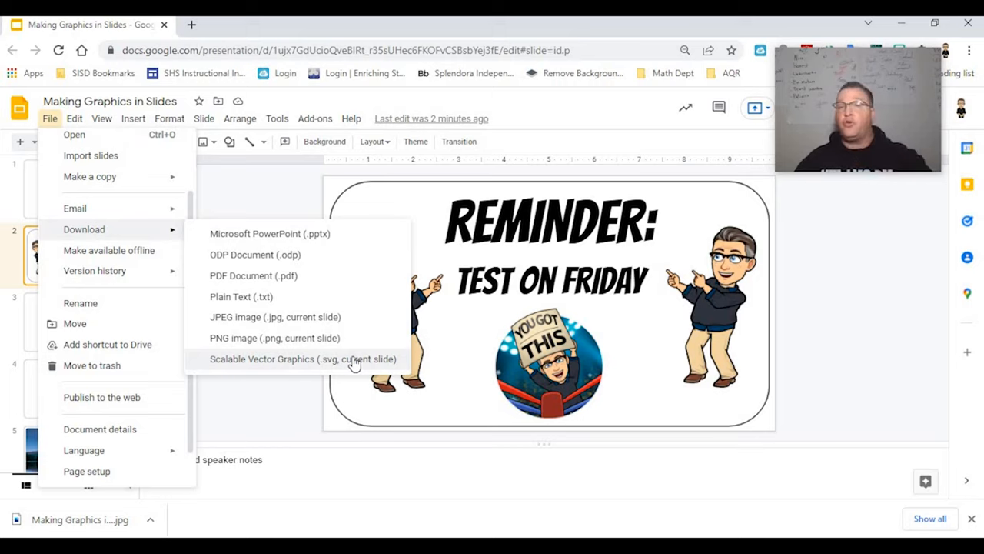
mouse_move(308, 354)
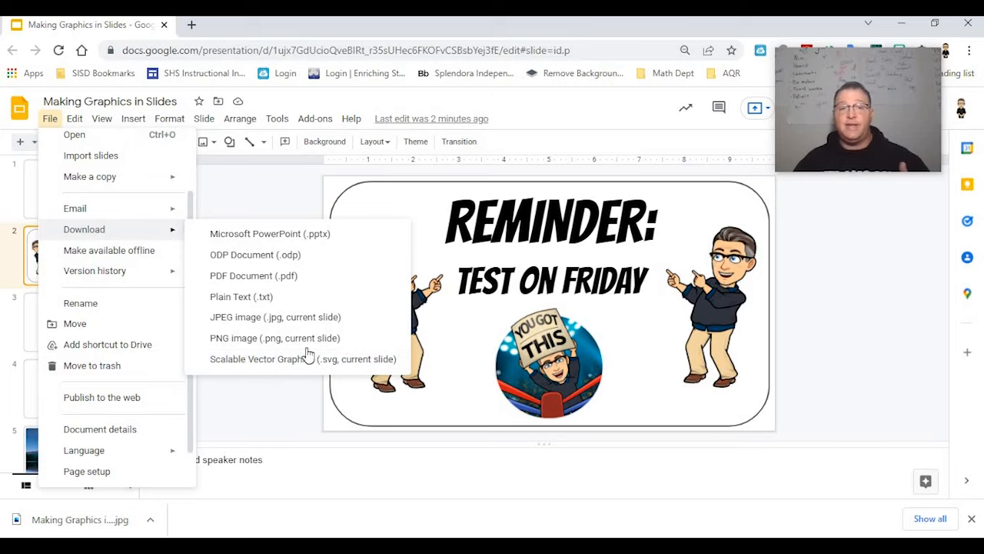
mouse_move(304, 360)
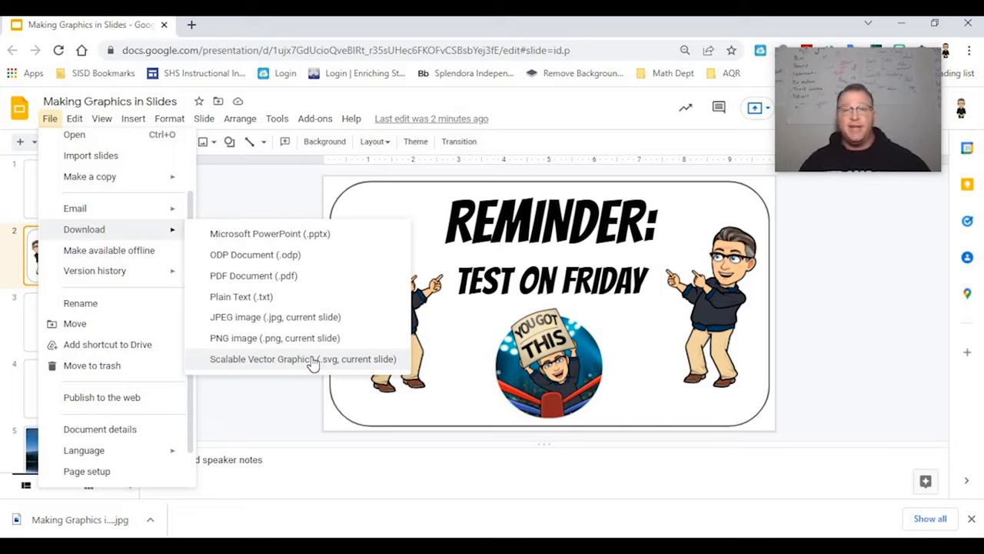
mouse_move(541, 337)
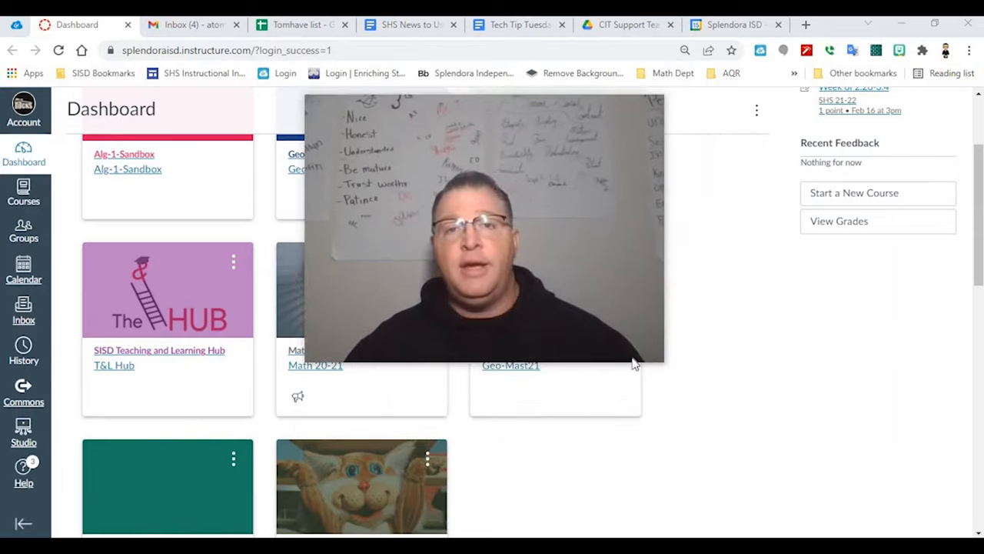
Drag the presenter's video over the Canvas dashboard course tiles
left_click_drag(663, 363, 750, 413)
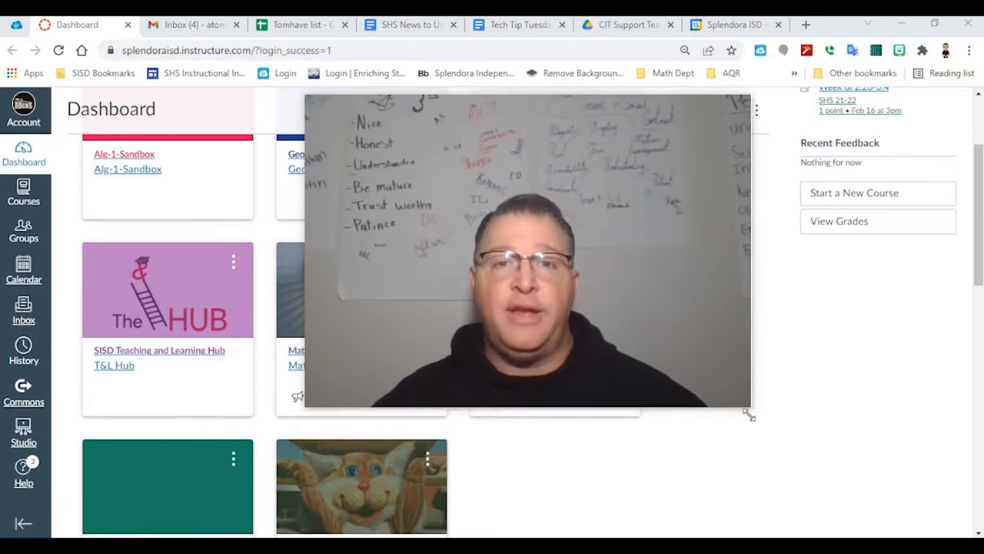